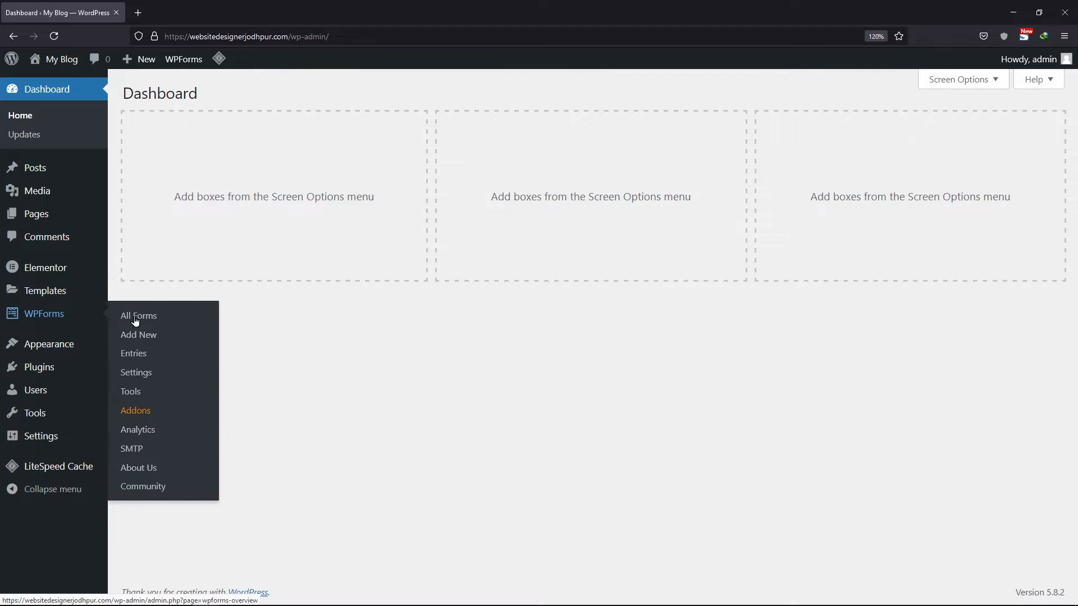
Go to WPForms All Forms to view the existing Newsletter Signup forms
click(138, 316)
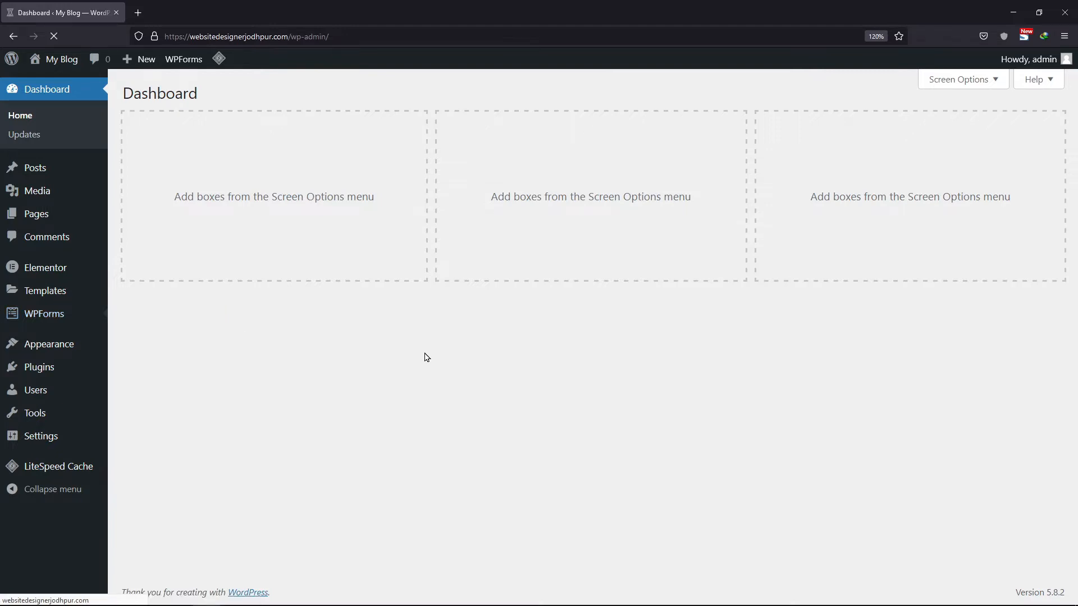
click(44, 313)
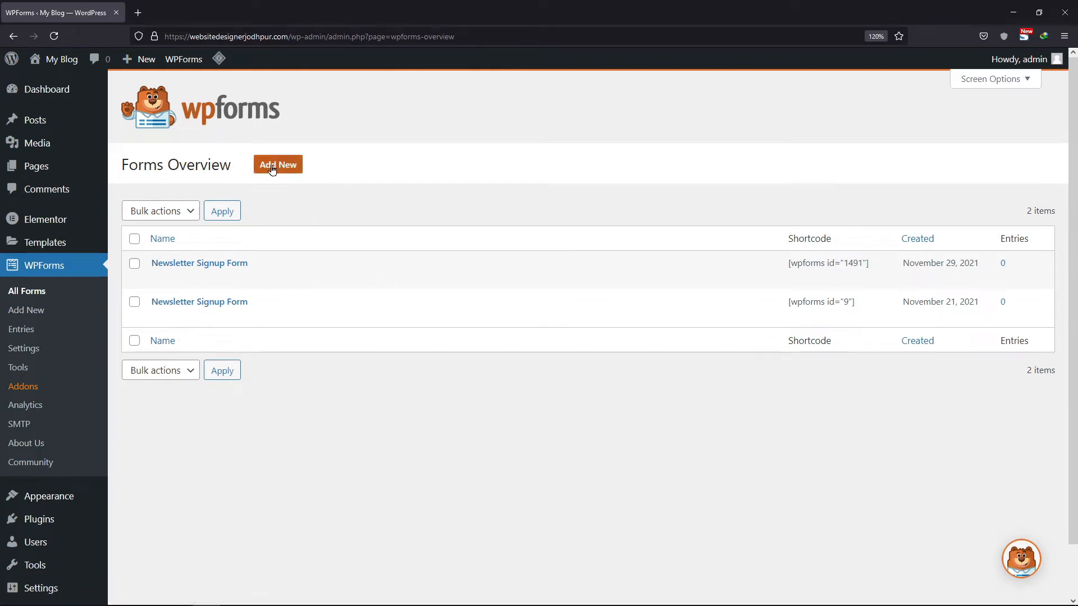
Create a new blank form named 'Choose'
click(277, 164)
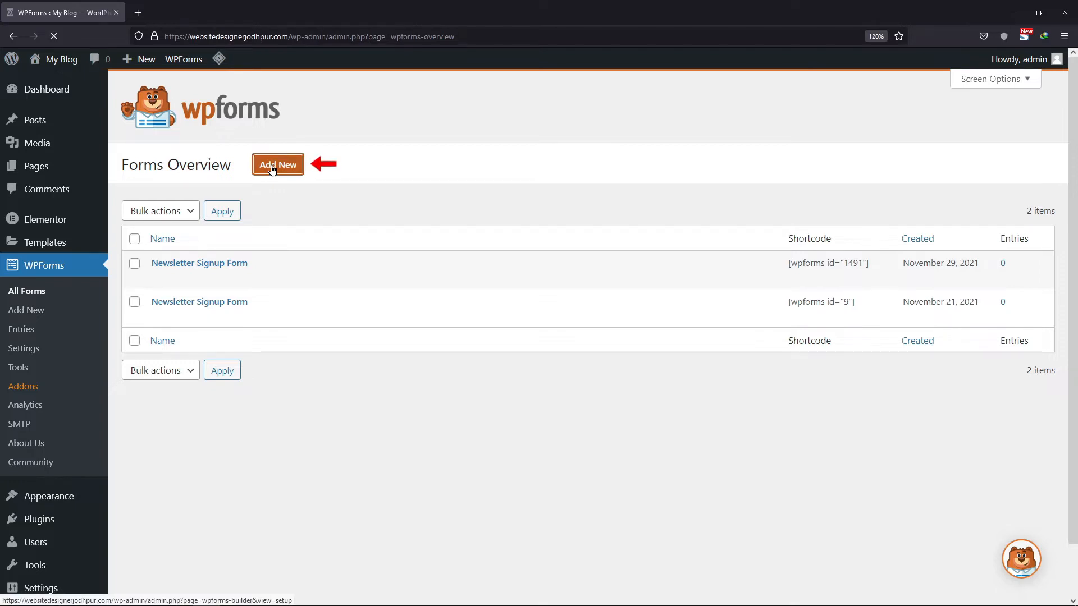
click(278, 164)
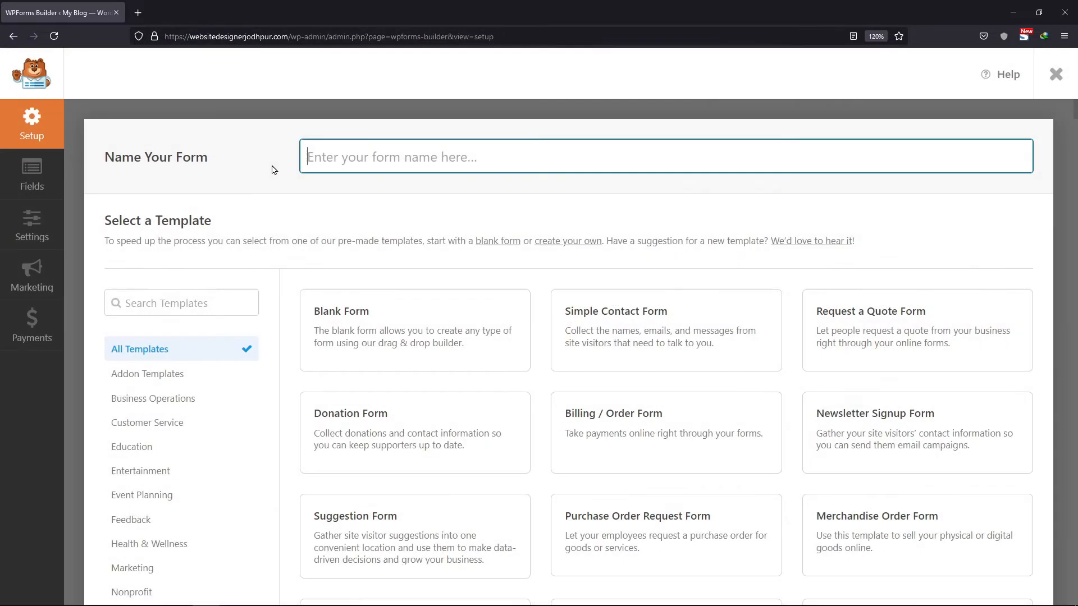
click(665, 156)
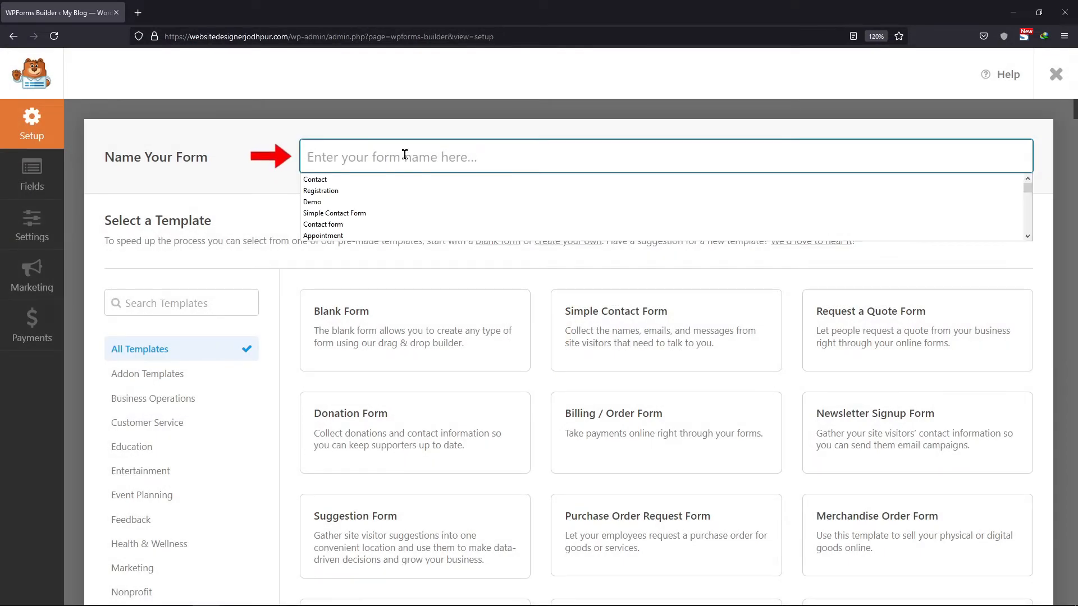
text(C)
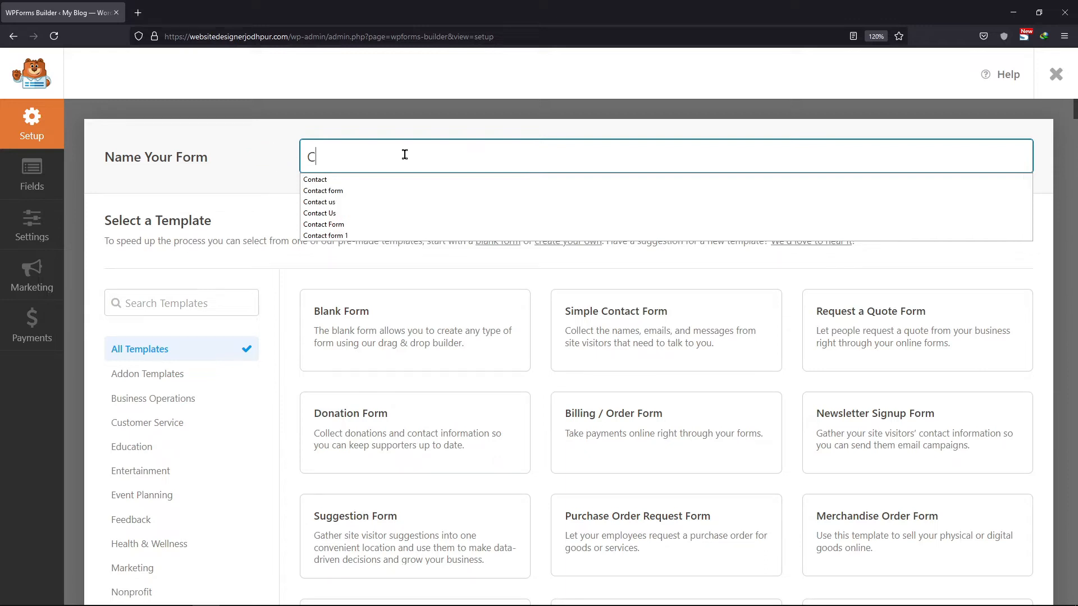
text(hoose)
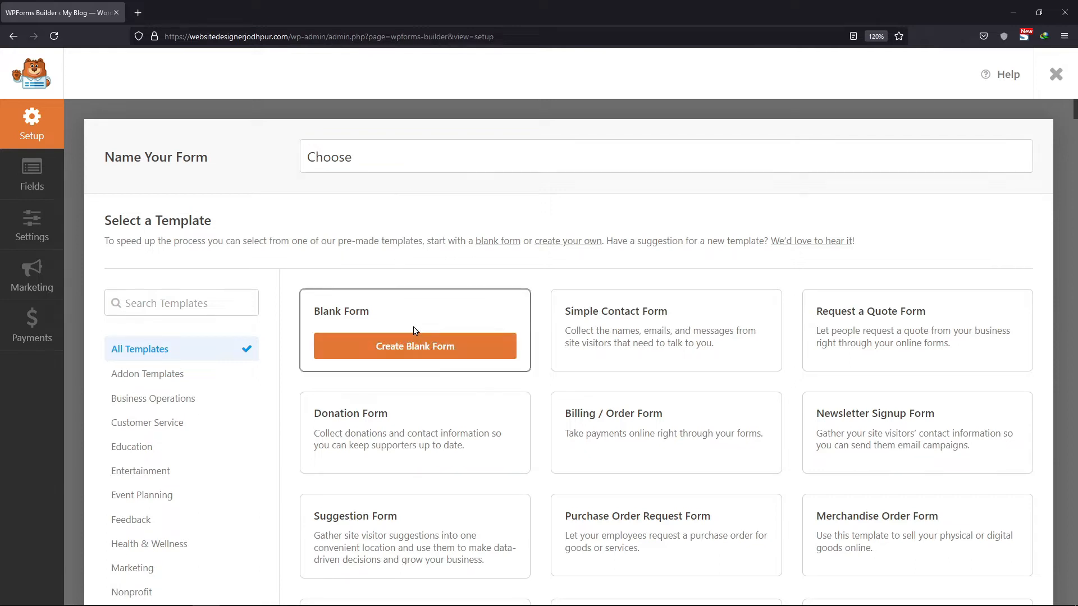
click(415, 346)
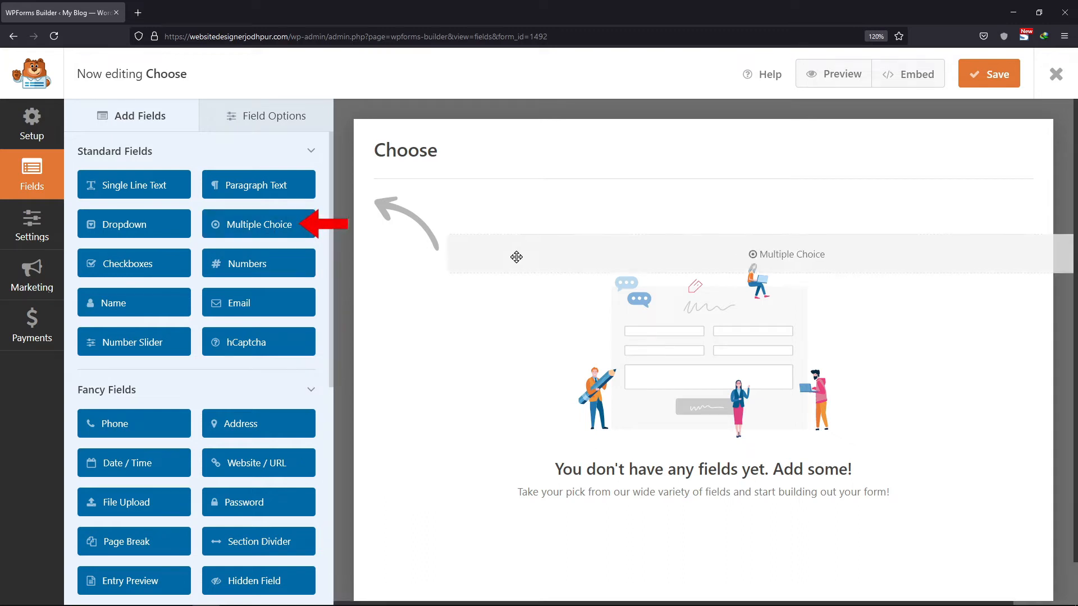
Add a Multiple Choice field from Standard Fields to the form
click(258, 224)
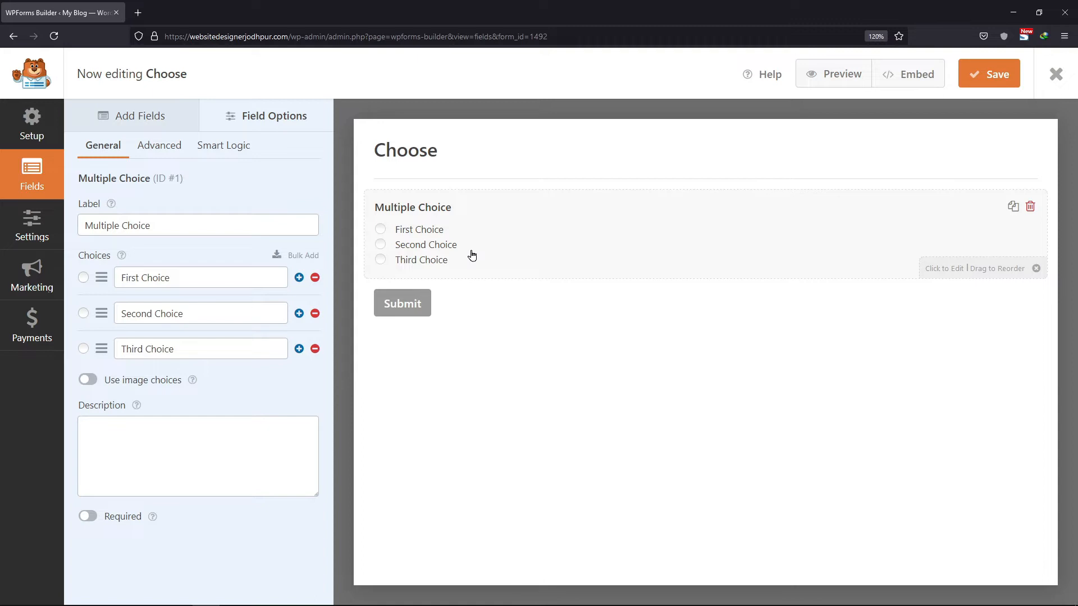
Label the field 'Choose brand:' with choices AOS, DOVE, NATIVE and URSA MAJOR
click(197, 225)
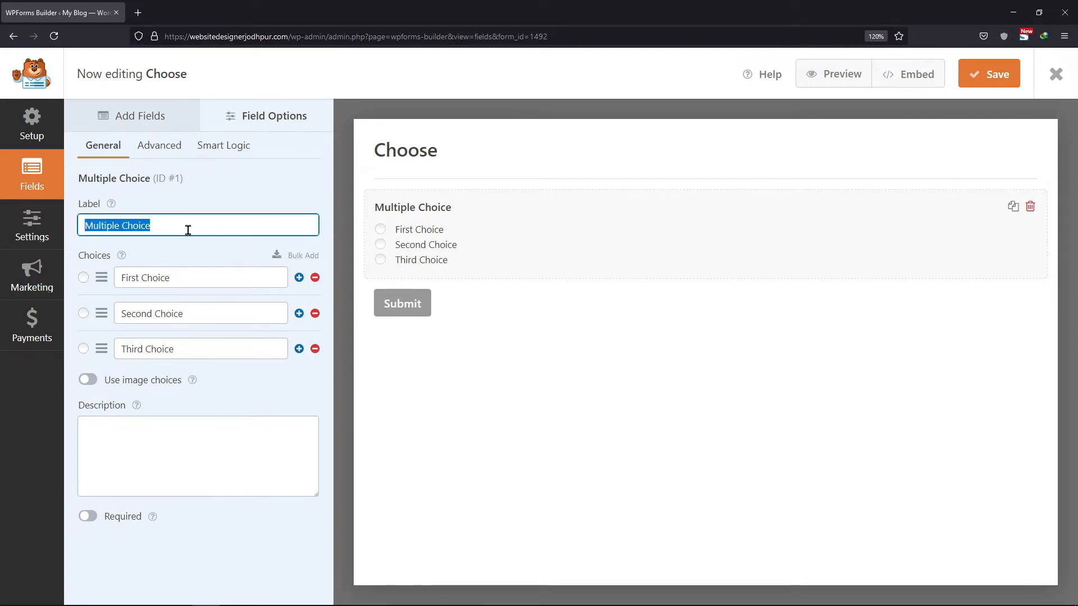
text(Choose)
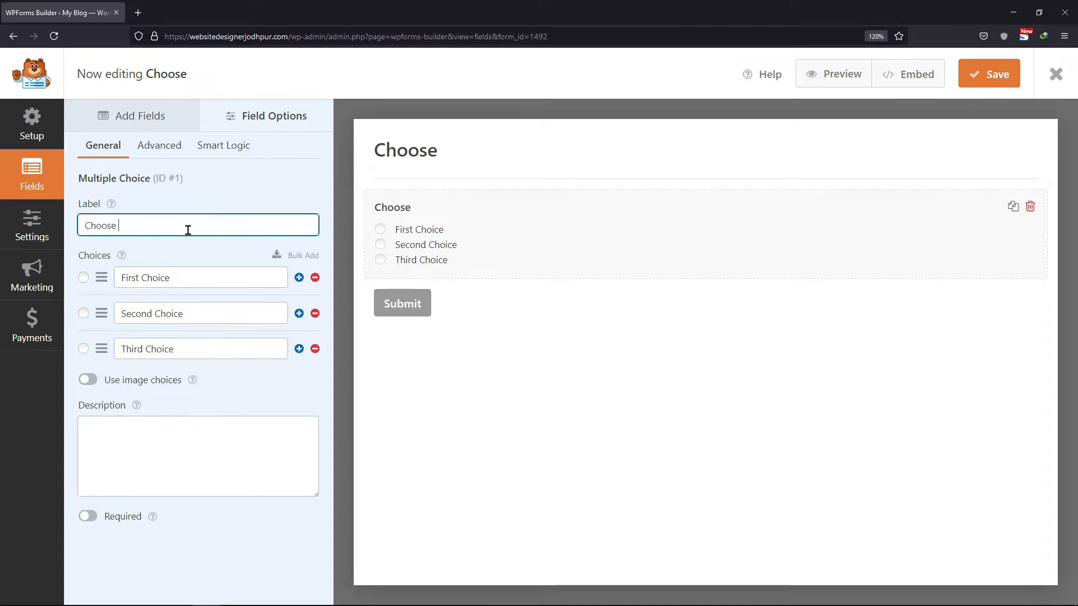
text(brand:)
click(201, 278)
text(AOS)
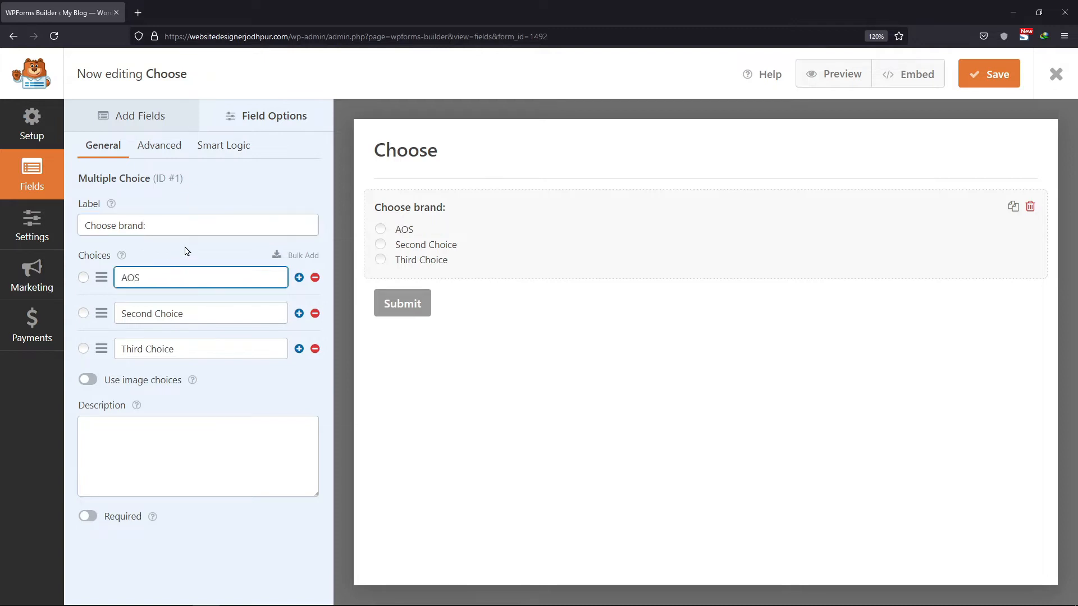
text(DOVE)
click(200, 349)
text(NATIVE)
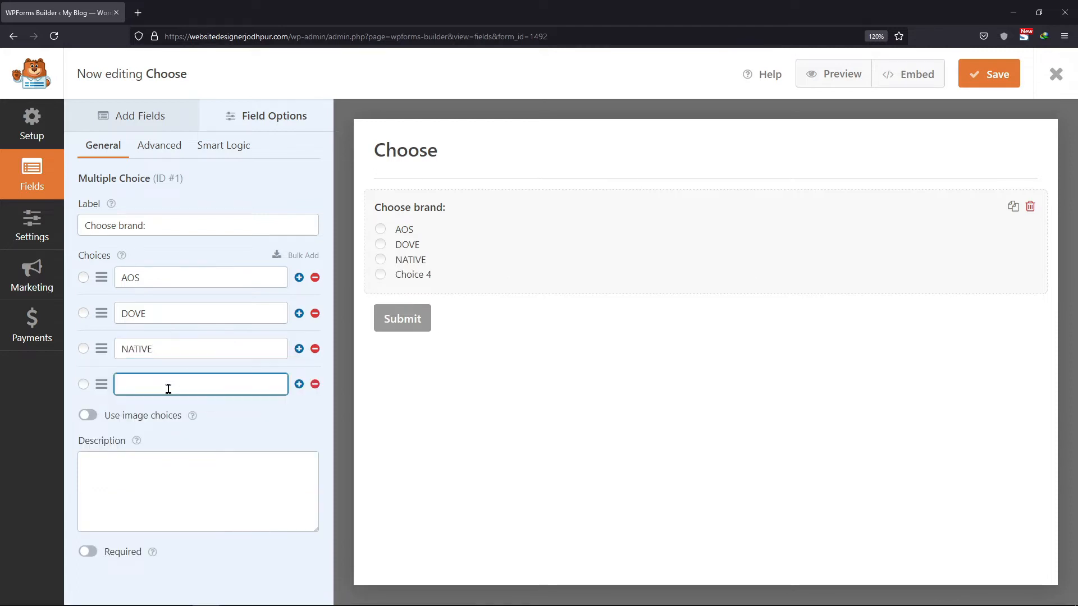
text(URSA MAJOR)
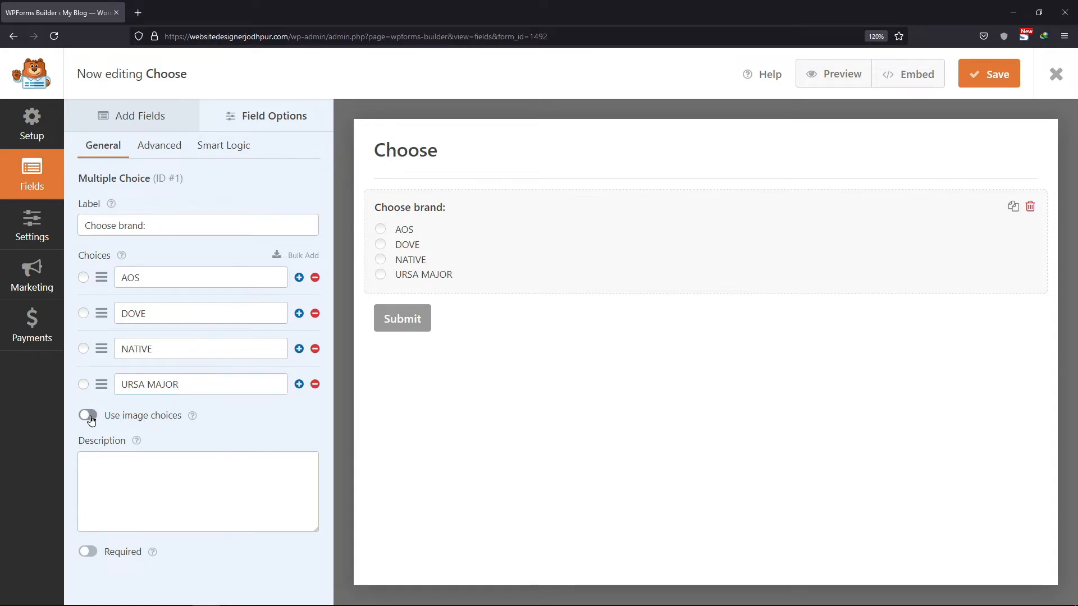
Enable image choices and attach an uploaded product image to the AOS choice
click(88, 415)
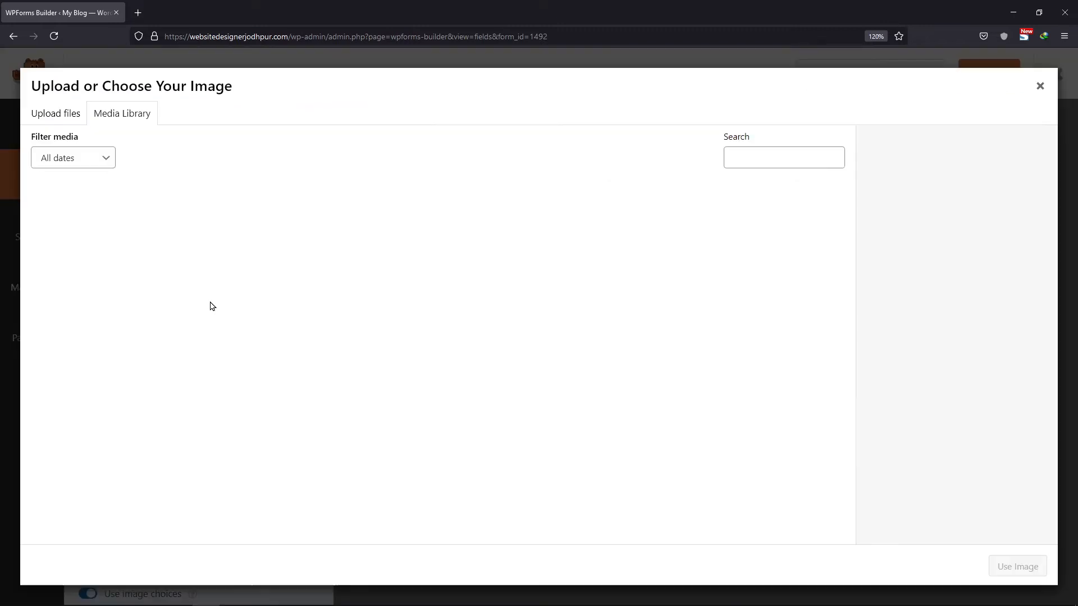
click(55, 113)
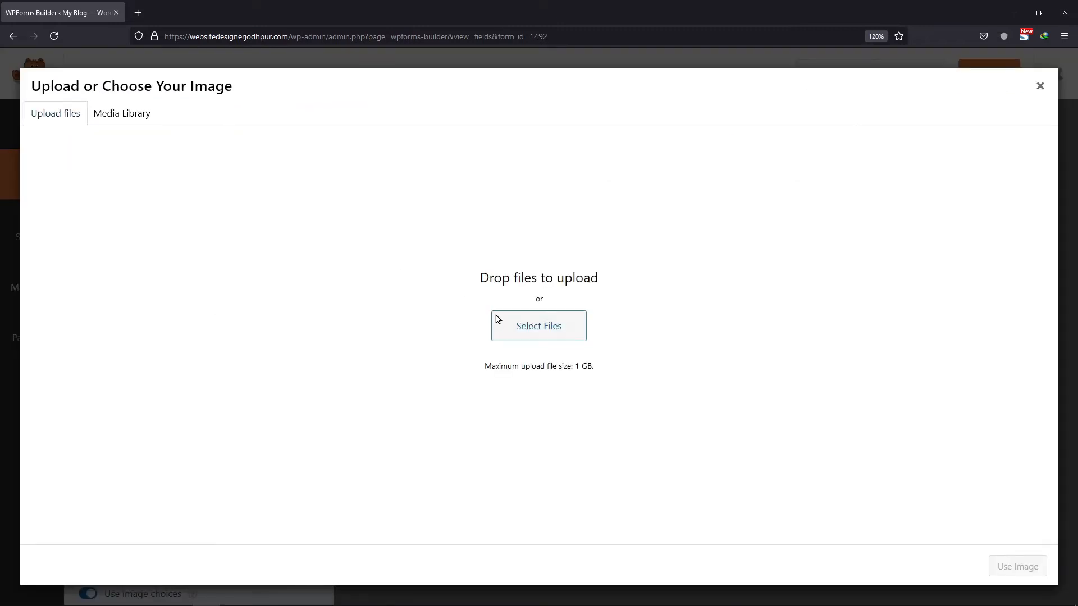
click(539, 326)
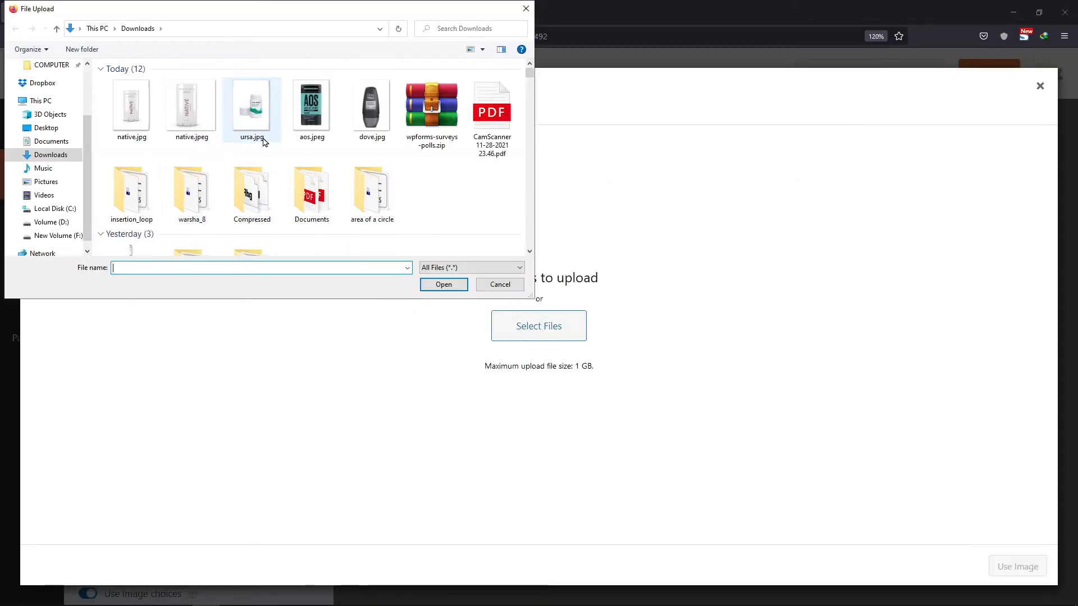
click(311, 110)
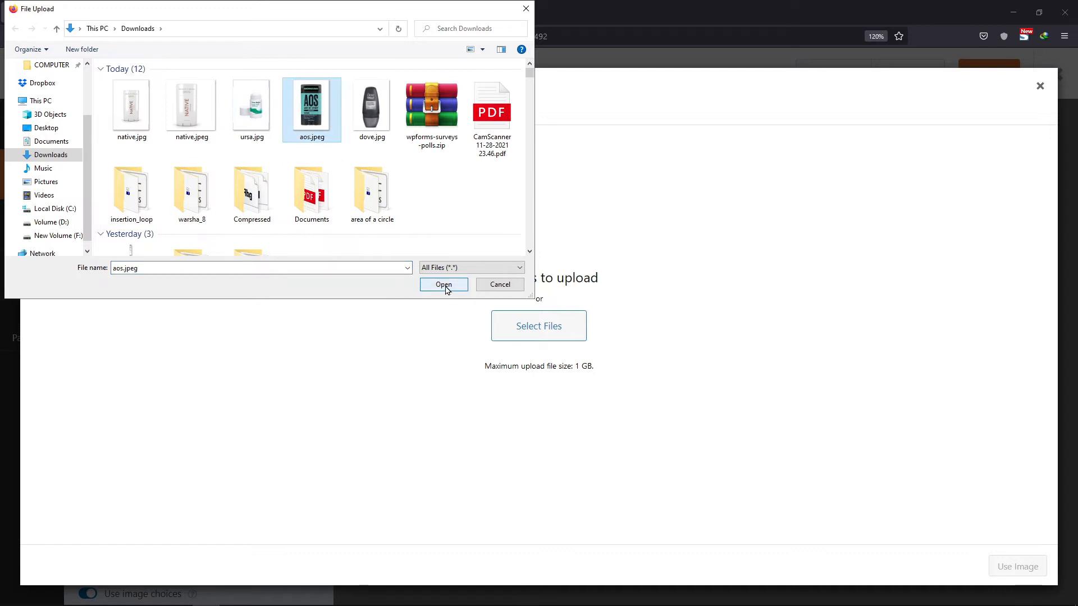
click(444, 284)
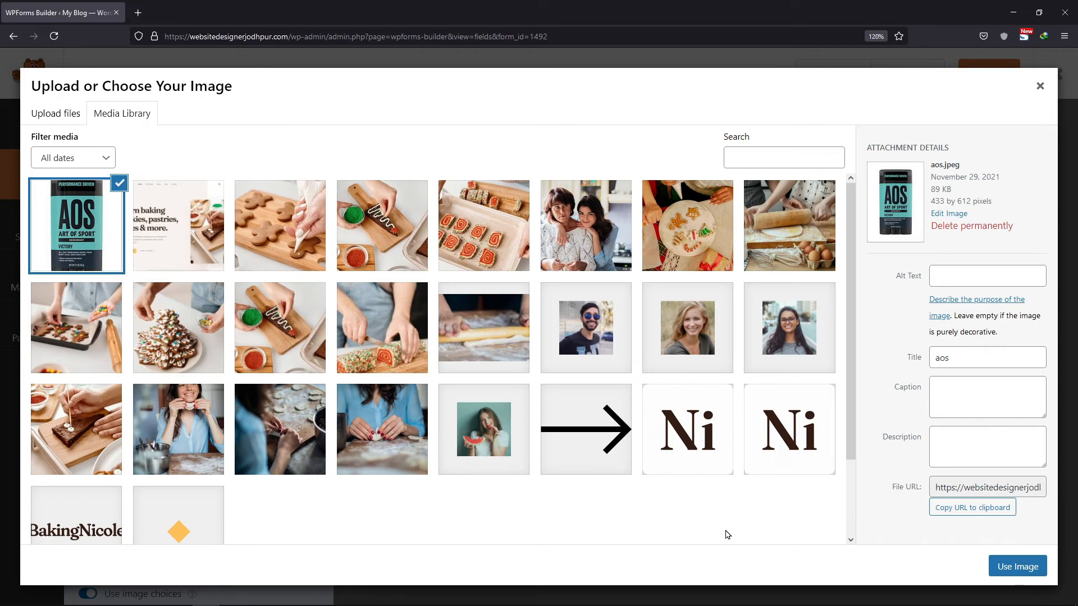
click(1017, 566)
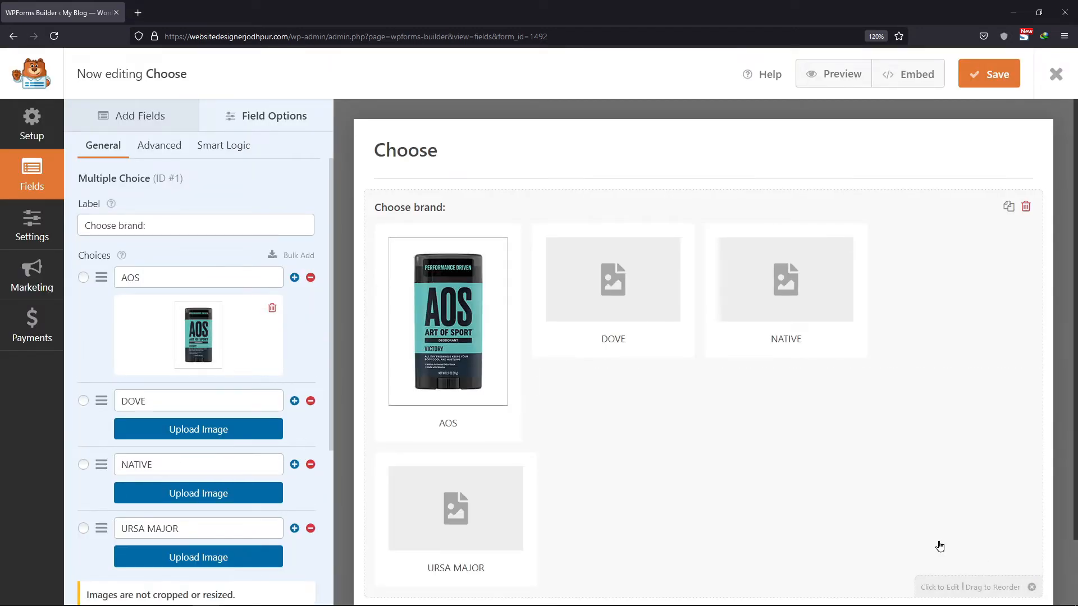
Upload product images for the DOVE choice and the next brand choice
click(198, 429)
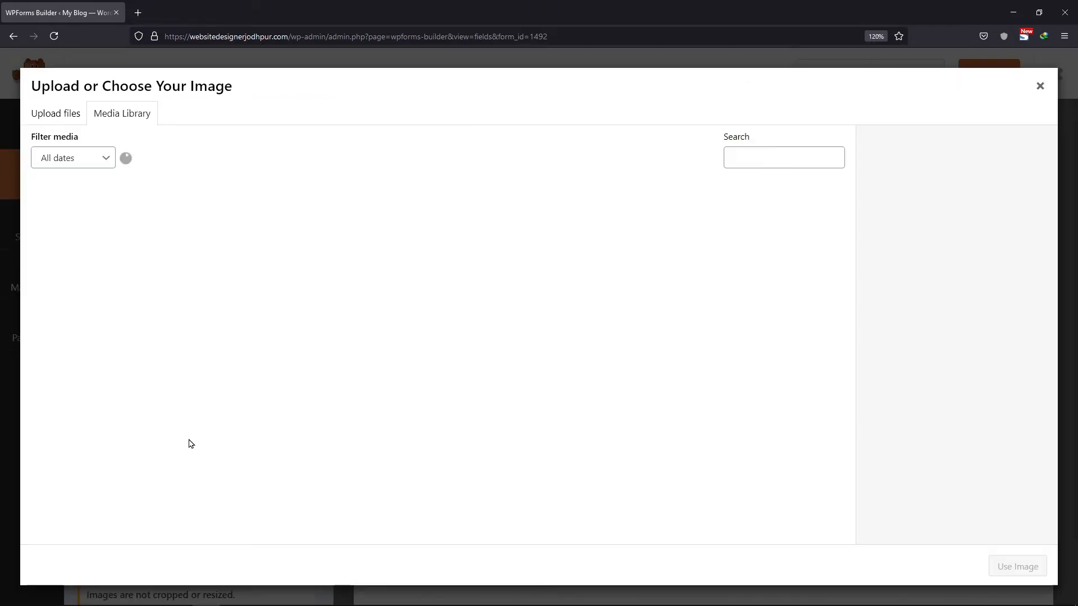
click(55, 113)
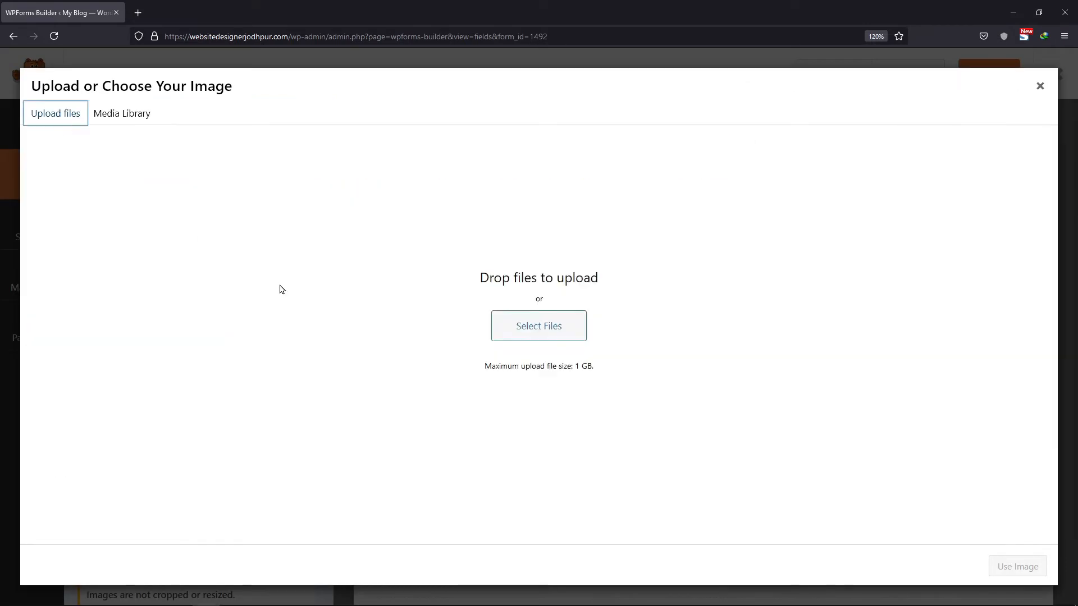
click(539, 326)
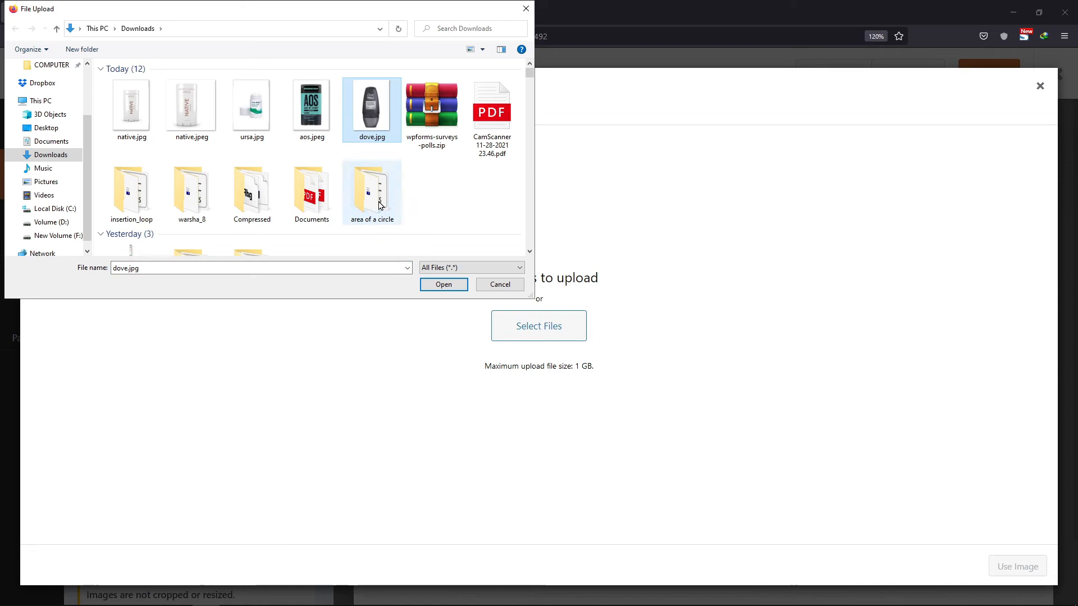
click(443, 284)
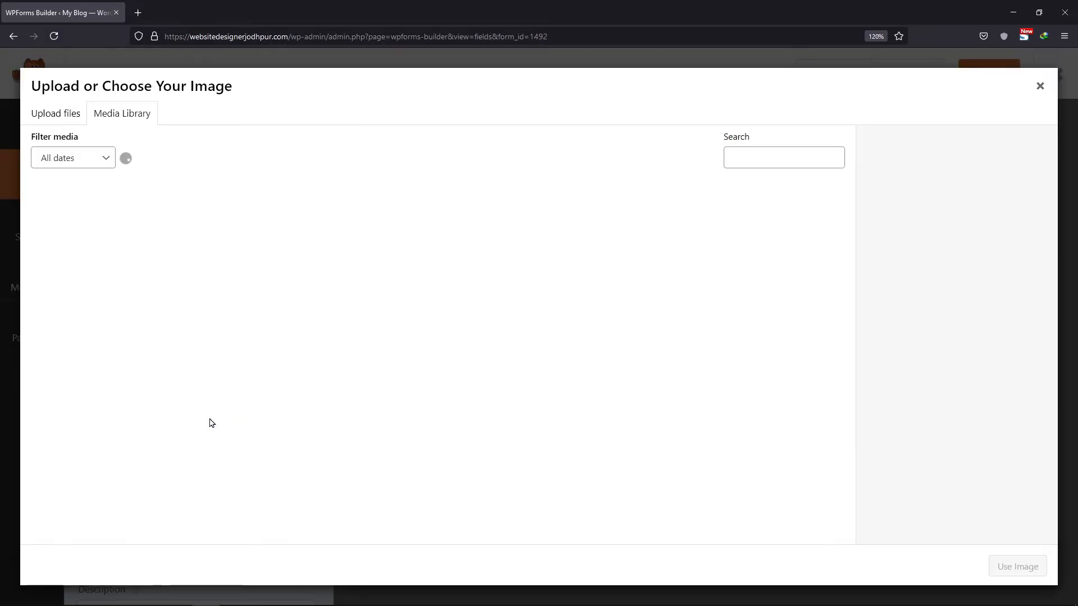
click(55, 113)
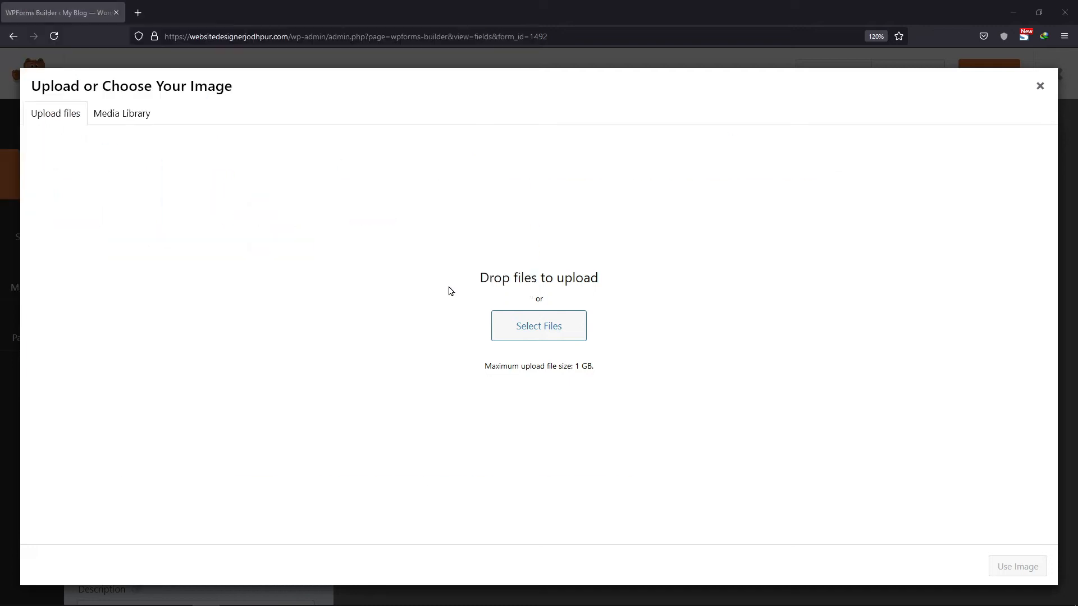
click(539, 326)
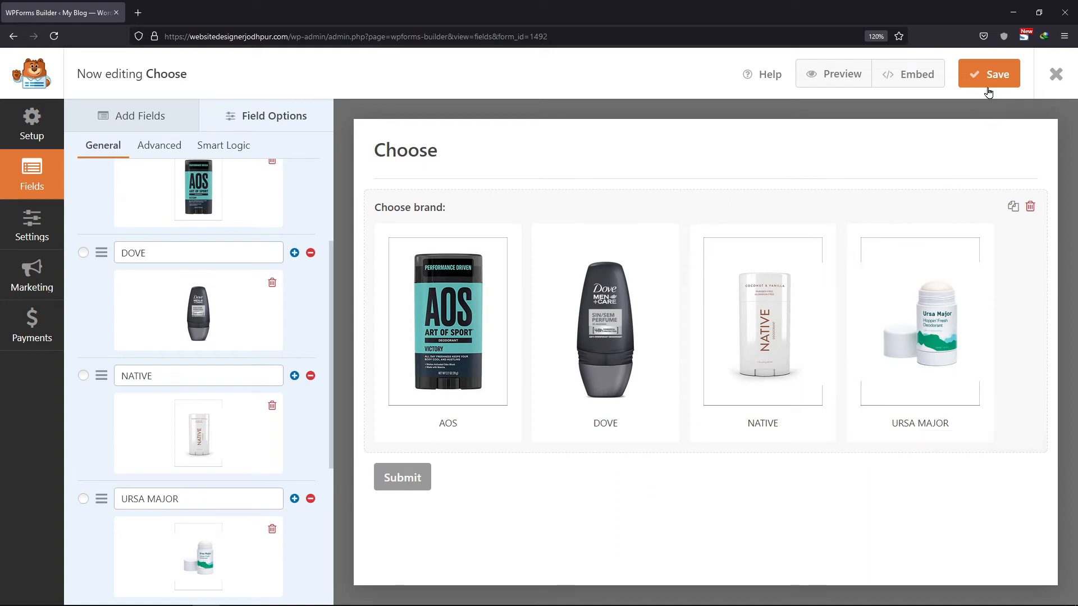
Save the Choose form and launch its preview
click(989, 73)
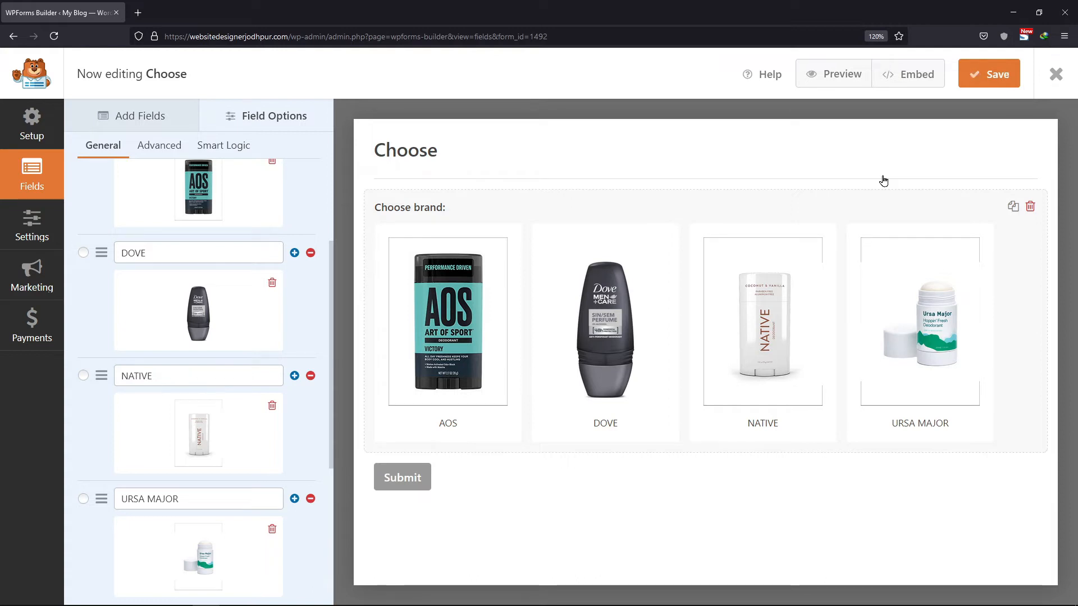
mouse_move(837, 86)
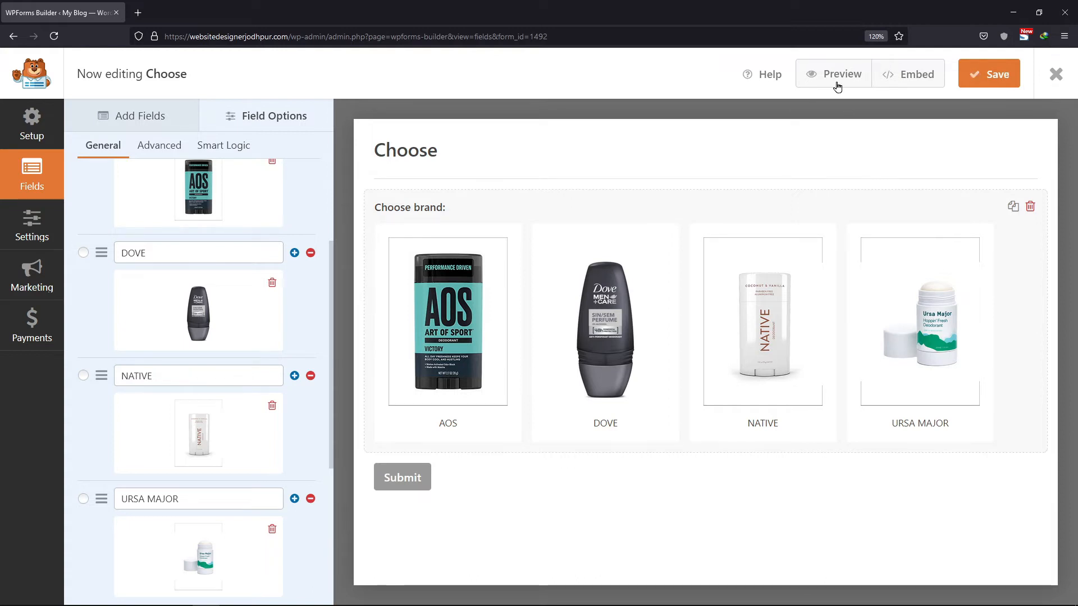
click(833, 74)
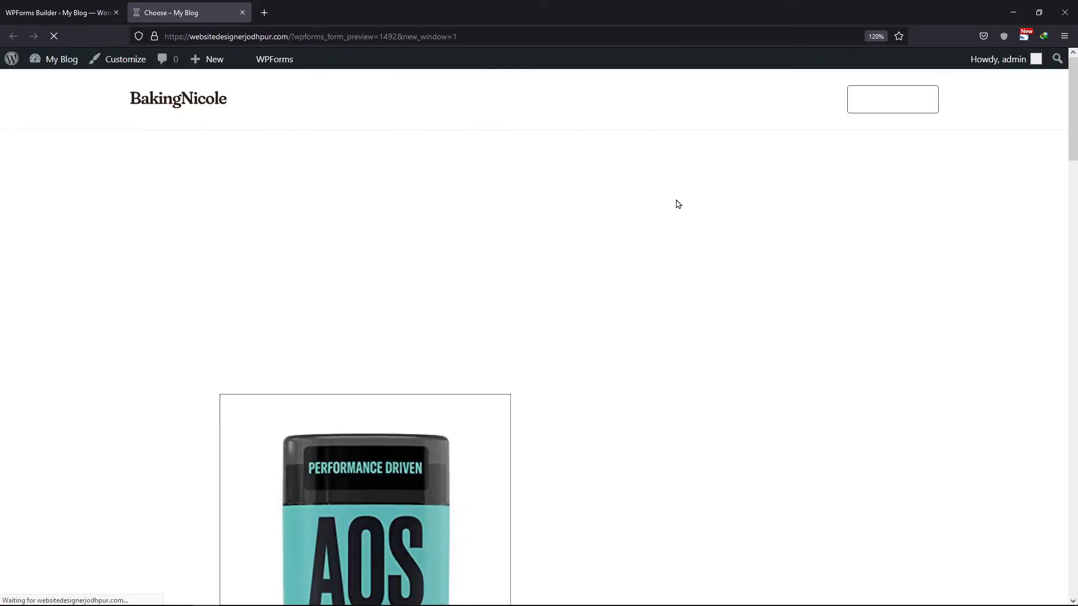
Scroll the preview to view the AOS, DOVE, NATIVE and URSA MAJOR image choices
scroll(down, 3)
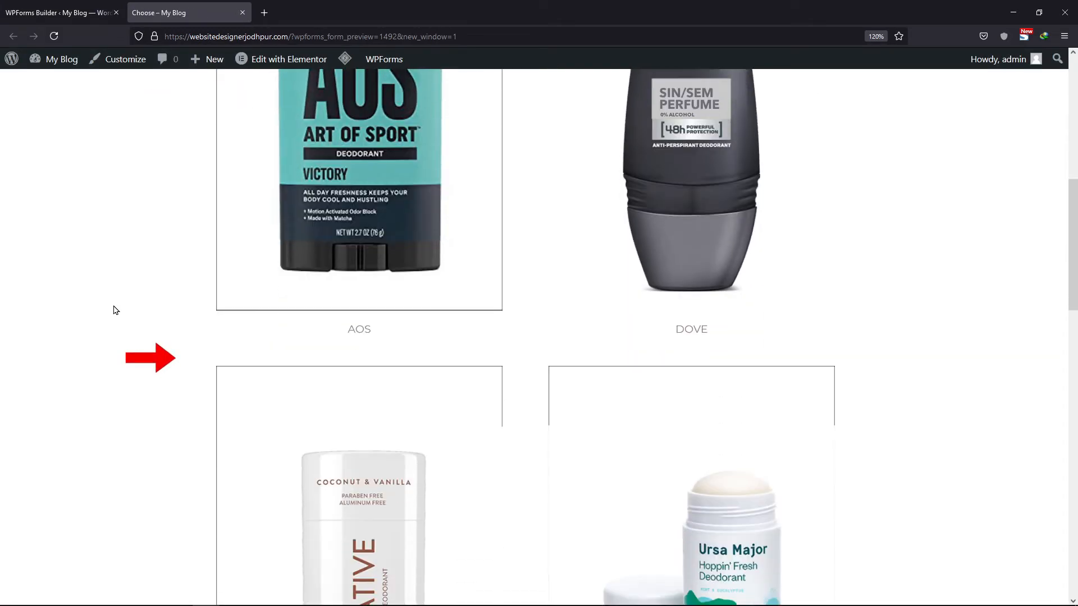
scroll(down, 3)
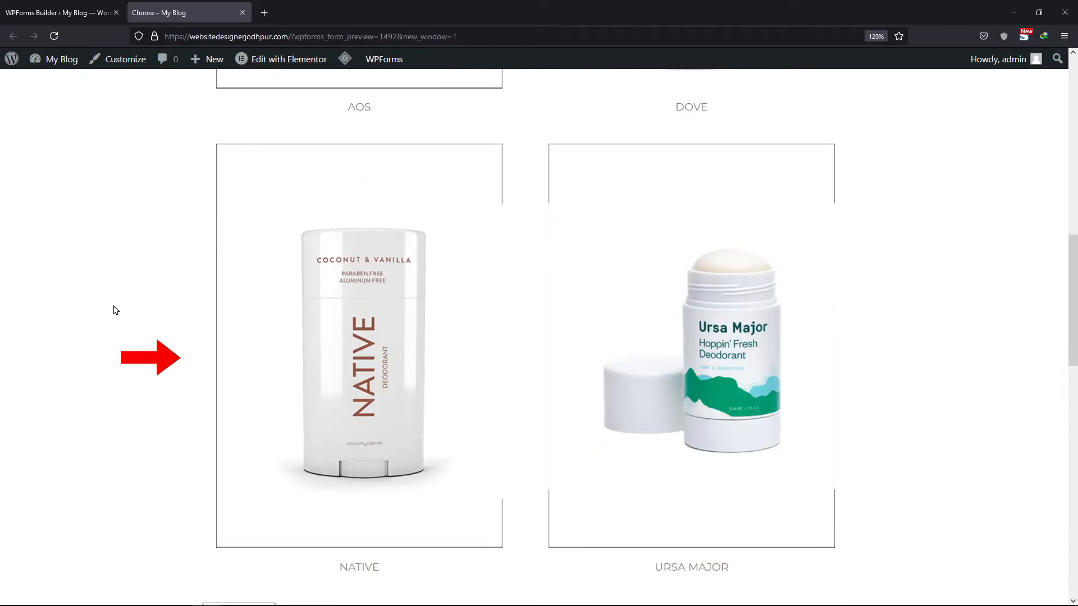